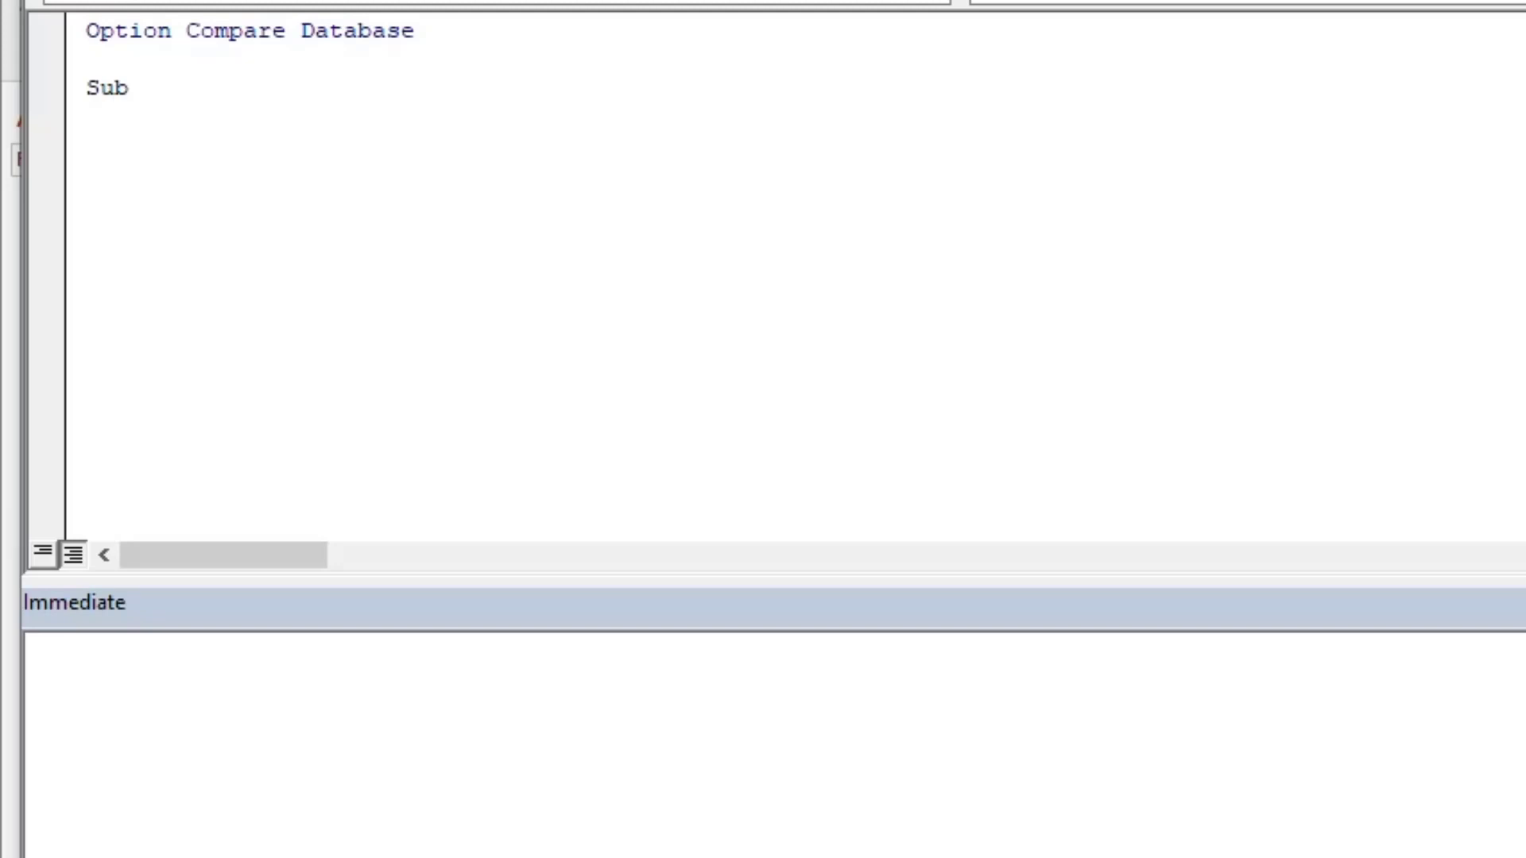
type("ShowForNext()")
type("arRecords = RsData(strSQL, False) 'Returns")
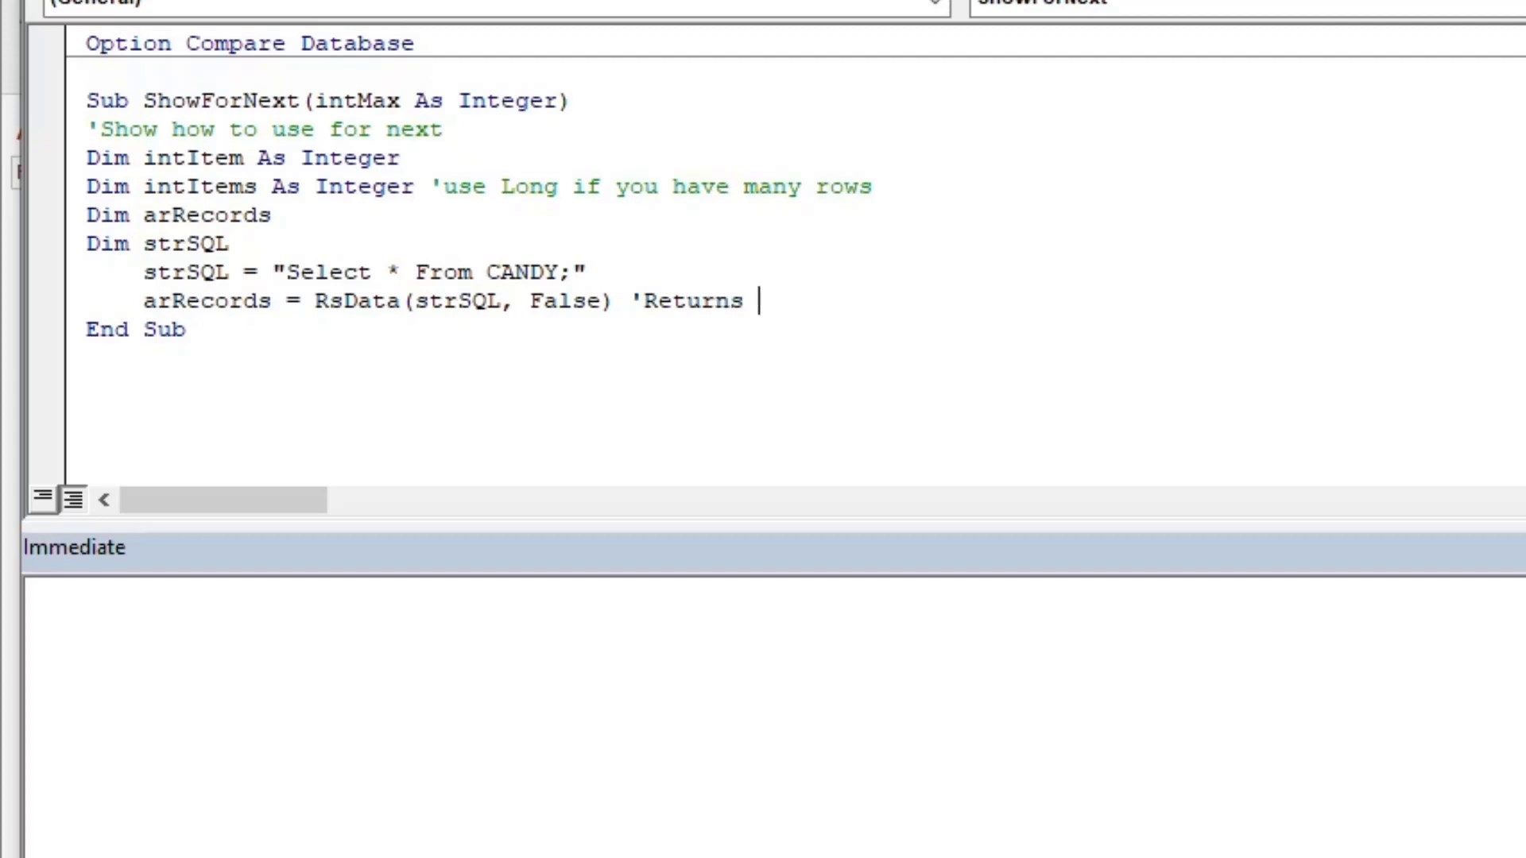
type("an array instead of recordset")
type("For")
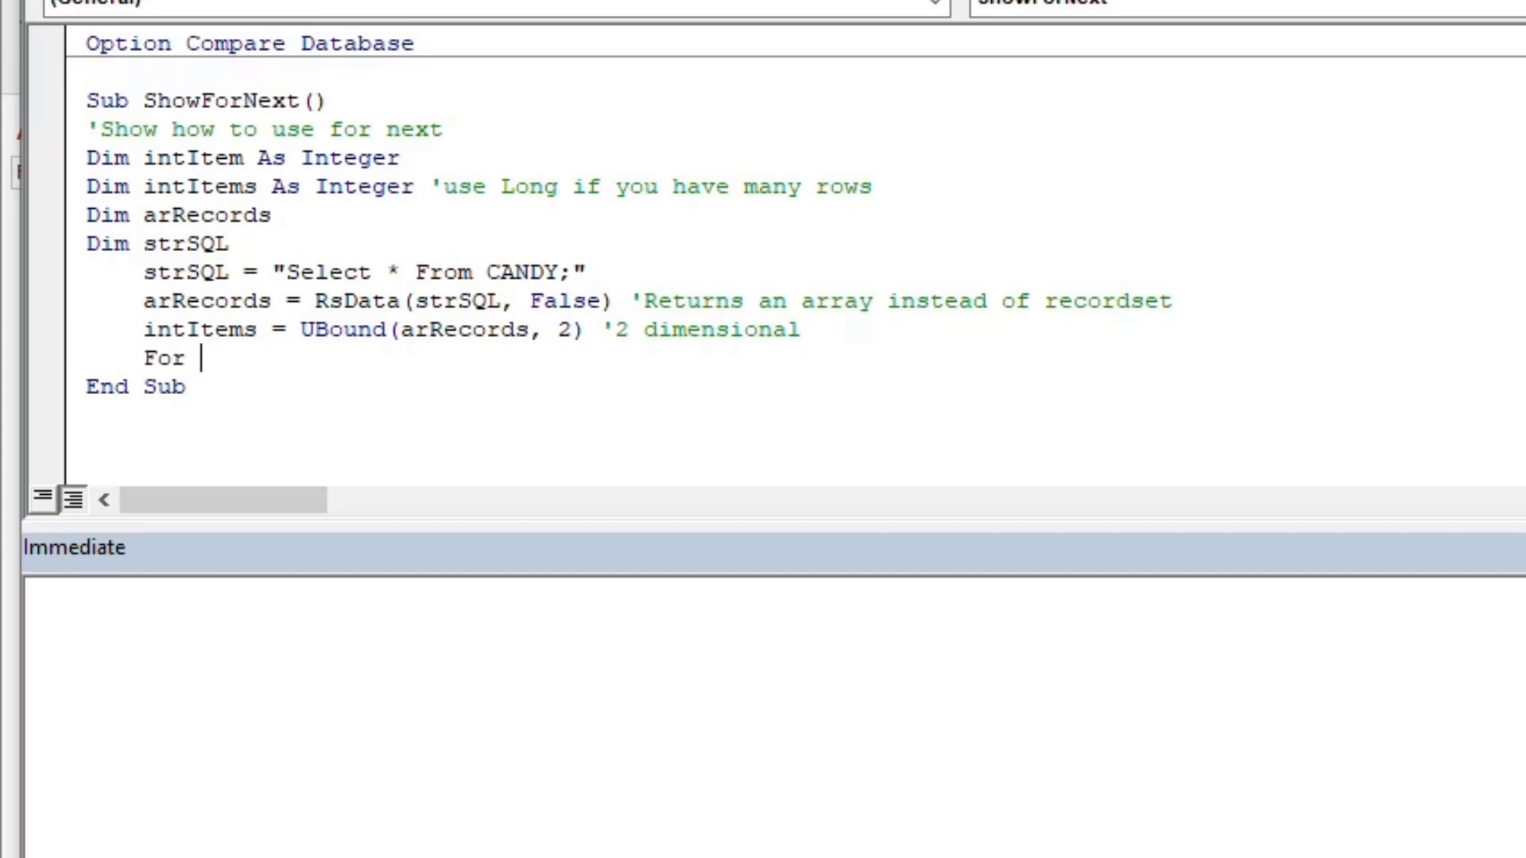
type("intItem = 0 To intItems")
type("Debug.Print arRecords(1, intItem) 'col, row")
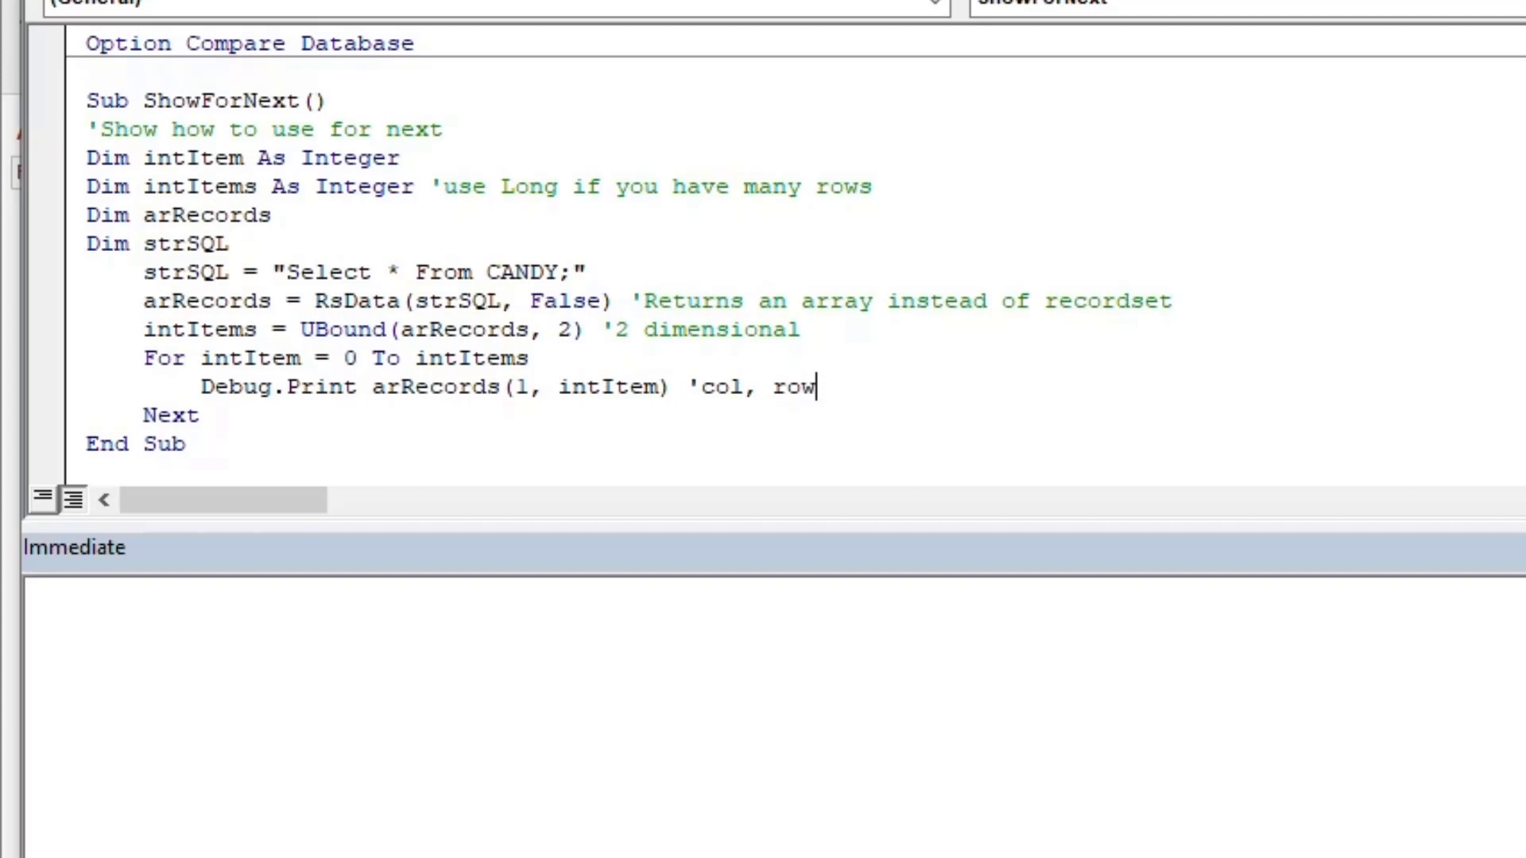